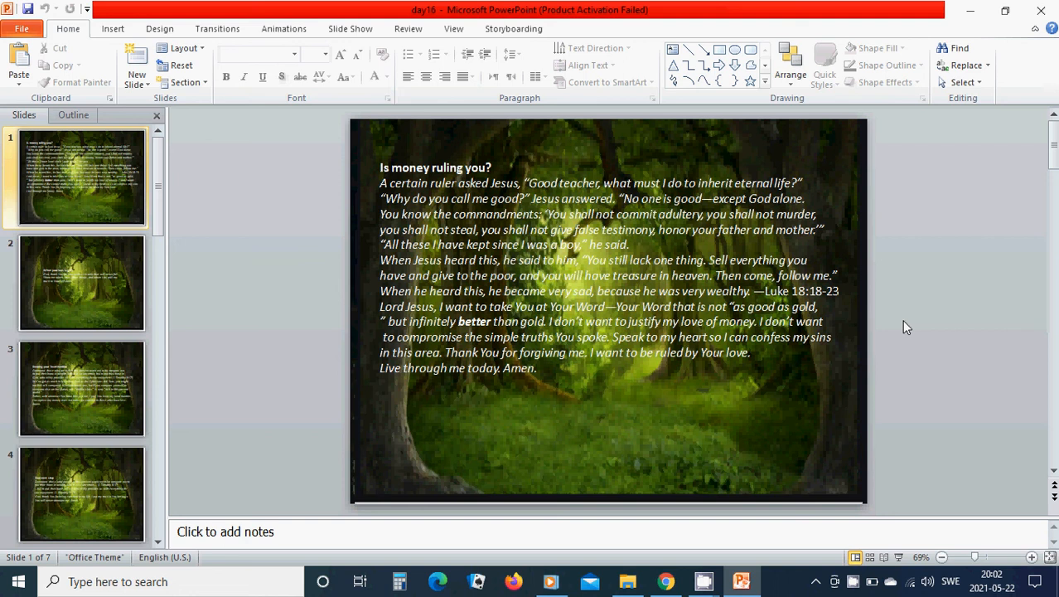
mouse_move(554, 436)
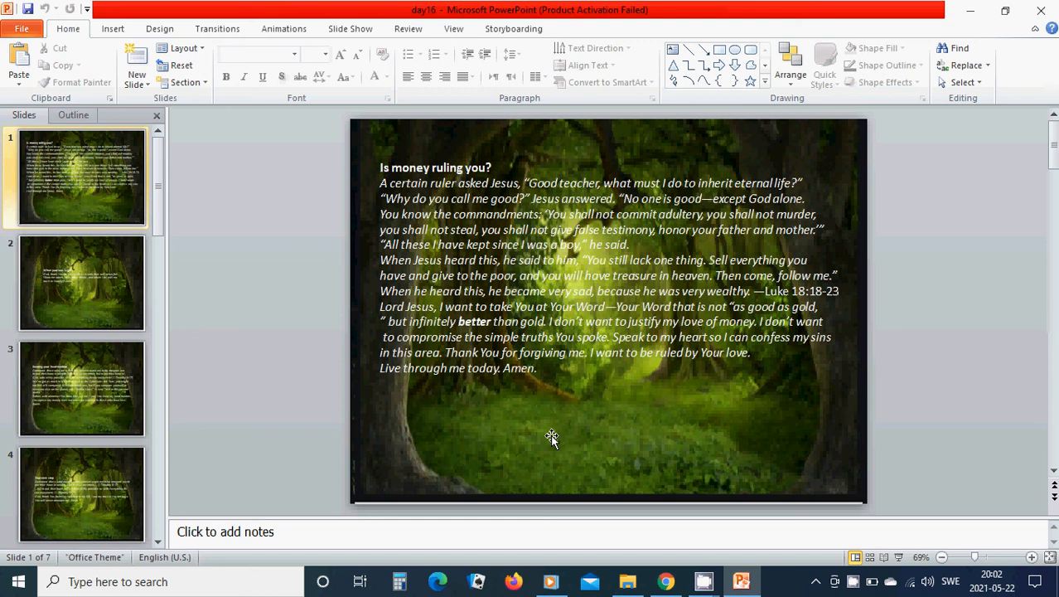
- View slide 2 'When your loss is gain', then slide 3 'Keeping your heart humble'
left_click(81, 282)
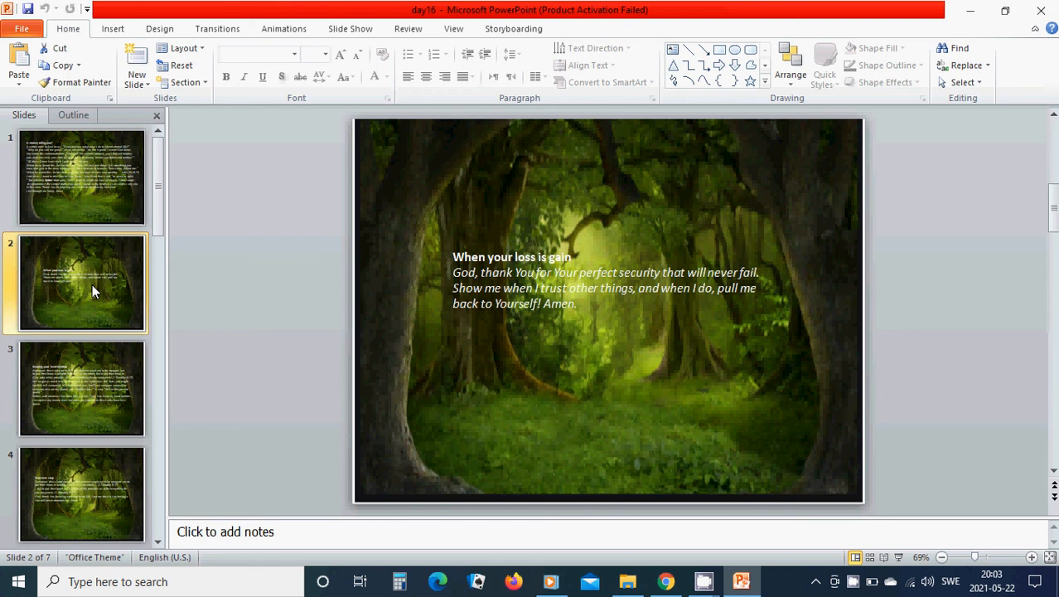
mouse_move(129, 250)
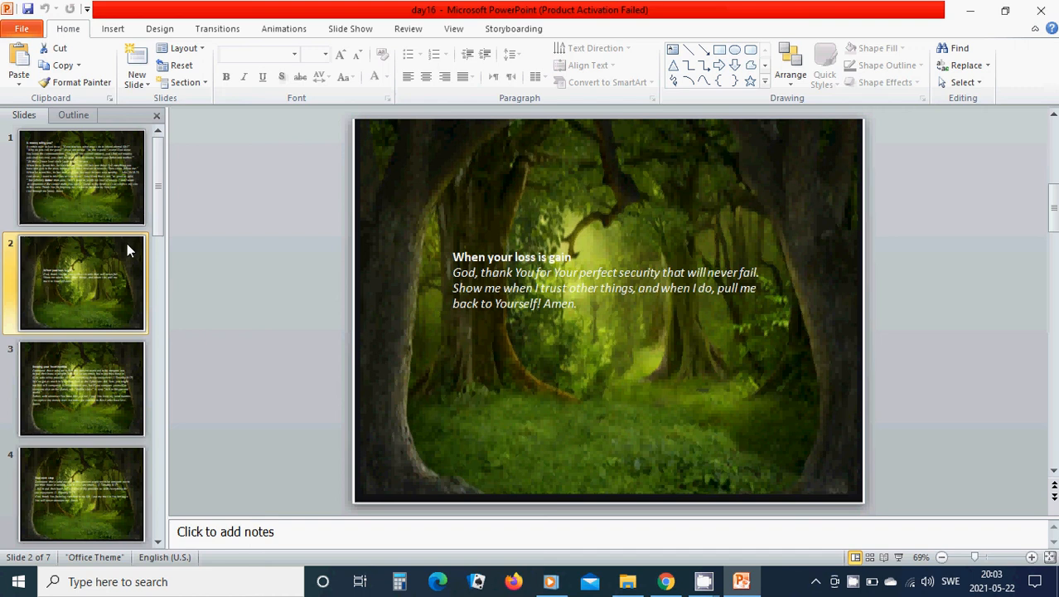
left_click(82, 388)
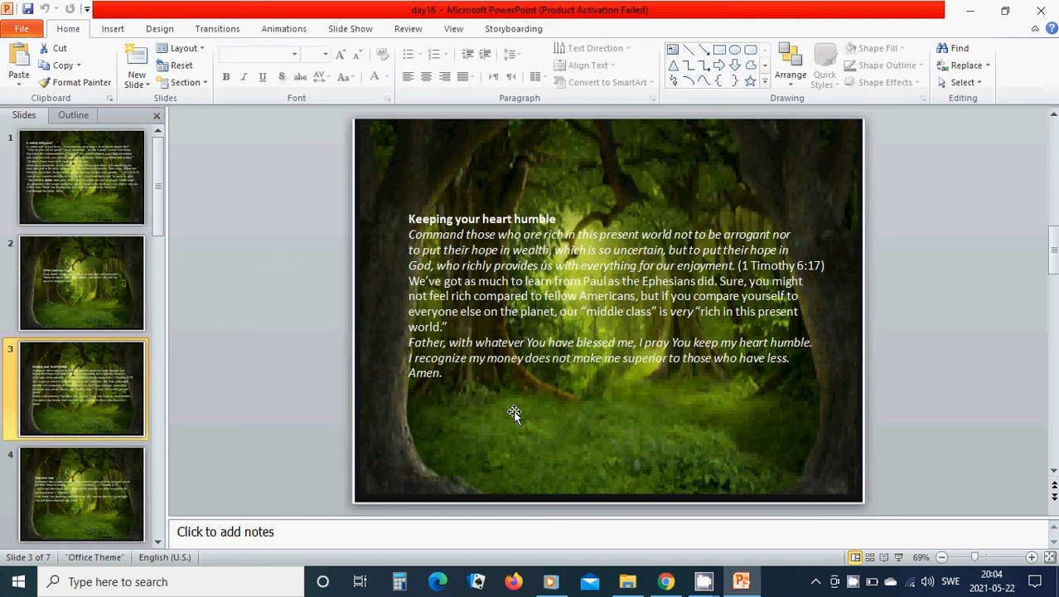
mouse_move(116, 461)
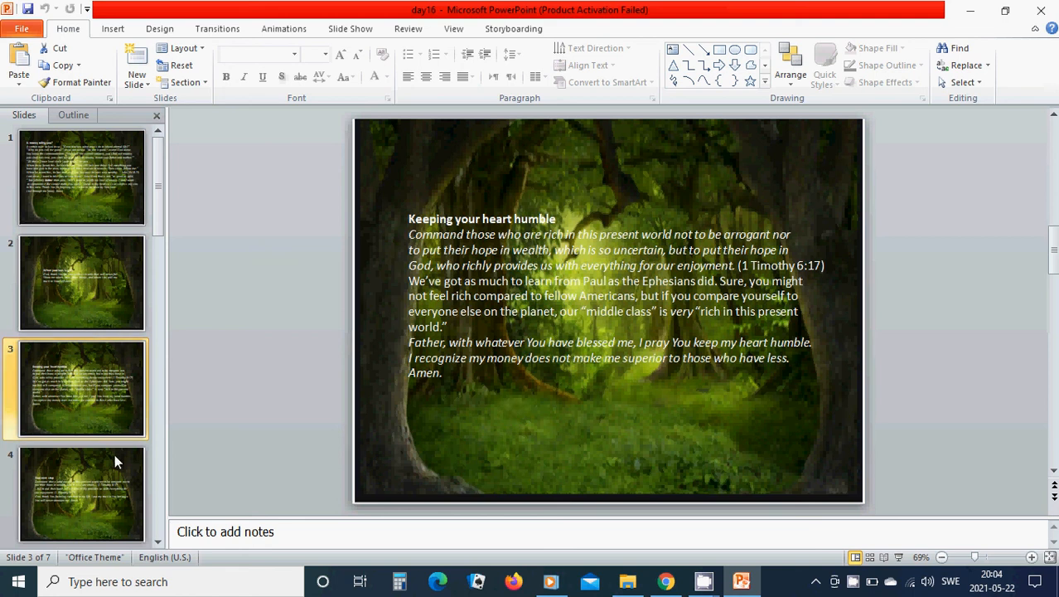
- View slide 4 'Your next step' and reveal slides 4–7 in the Slides pane
left_click(81, 494)
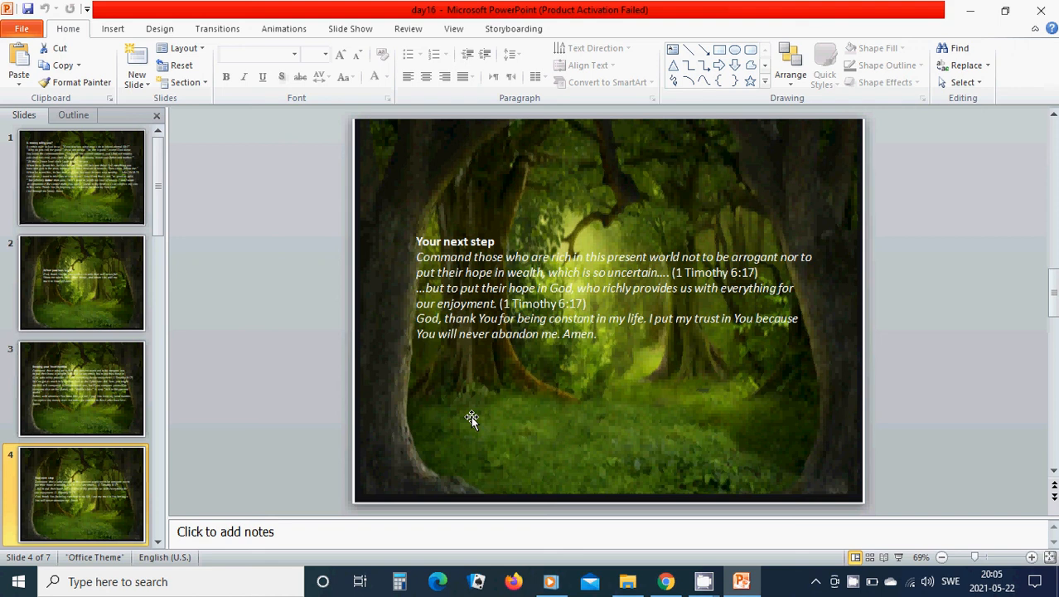
mouse_move(431, 407)
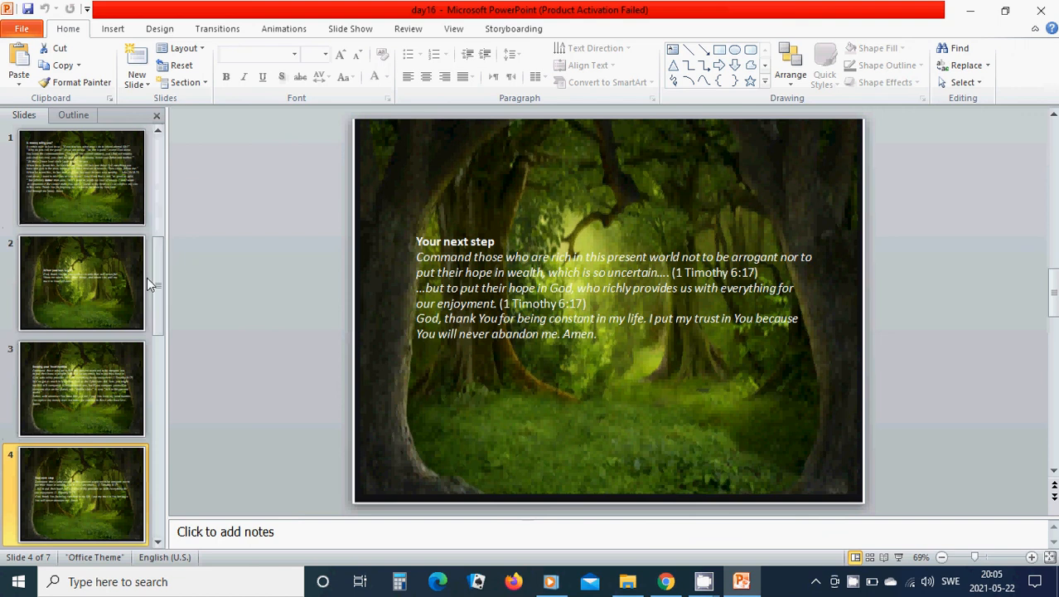
scroll("down", 3)
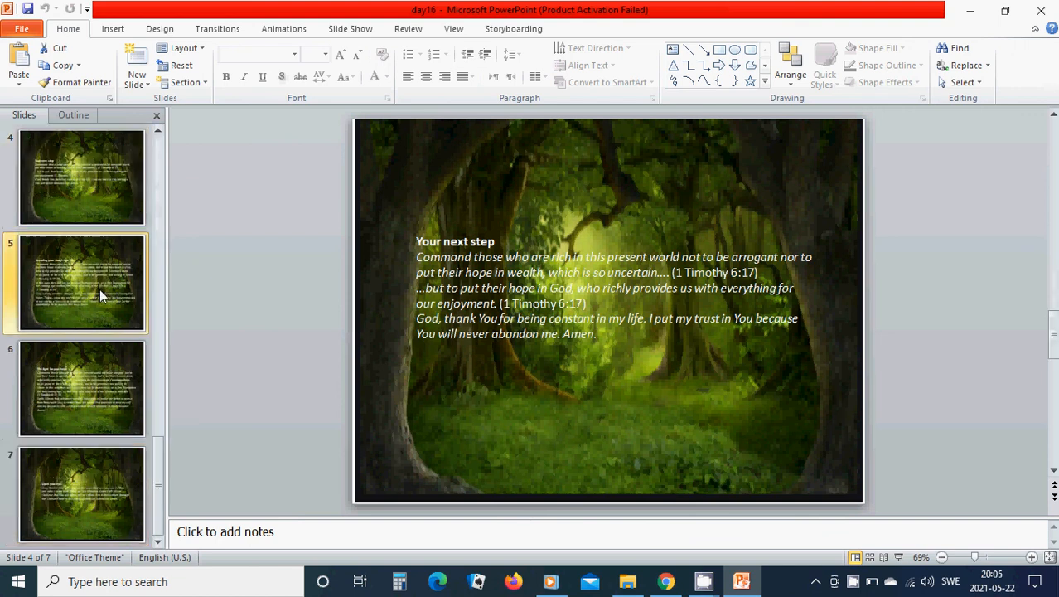
- View slide 5 'Kneading your dough into life'
left_click(81, 284)
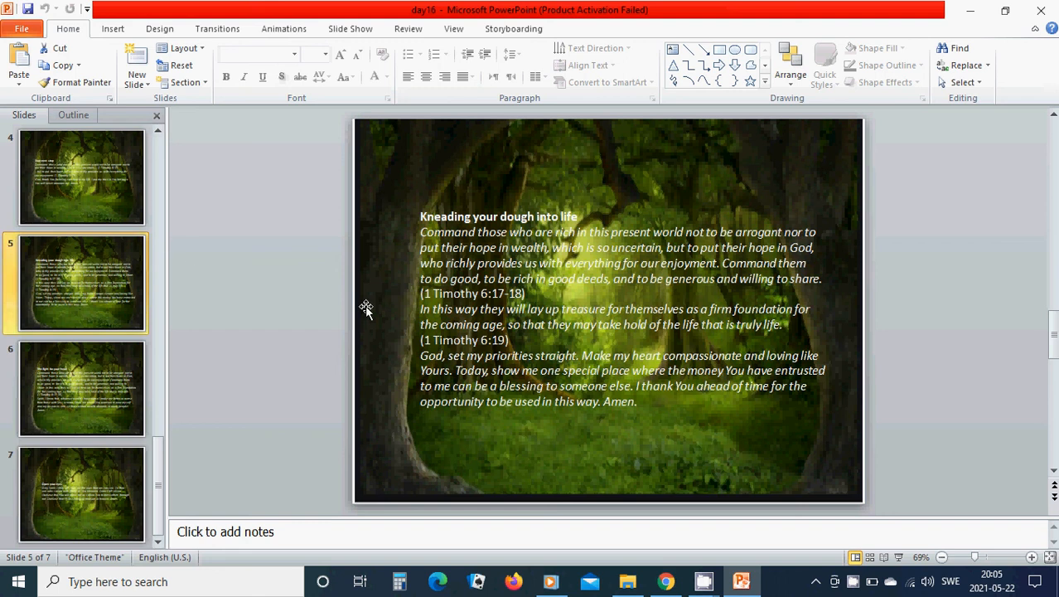
mouse_move(308, 322)
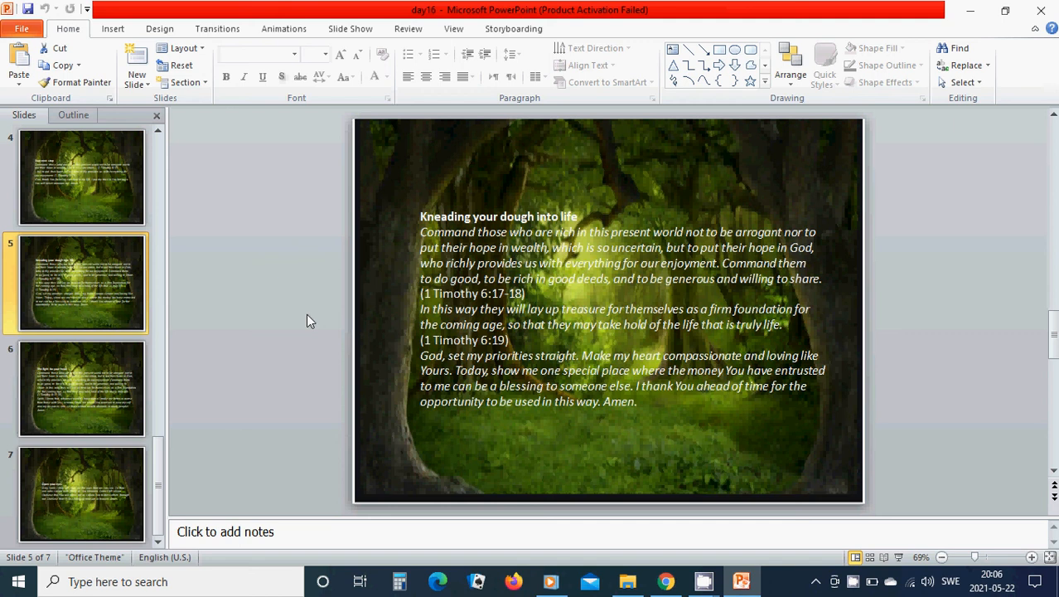
mouse_move(409, 381)
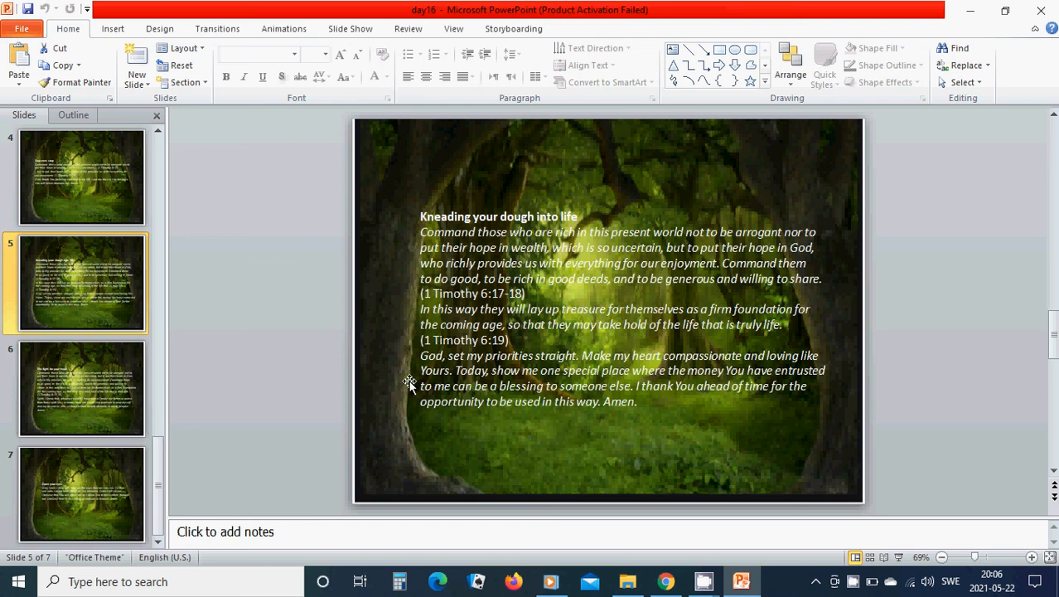
mouse_move(384, 440)
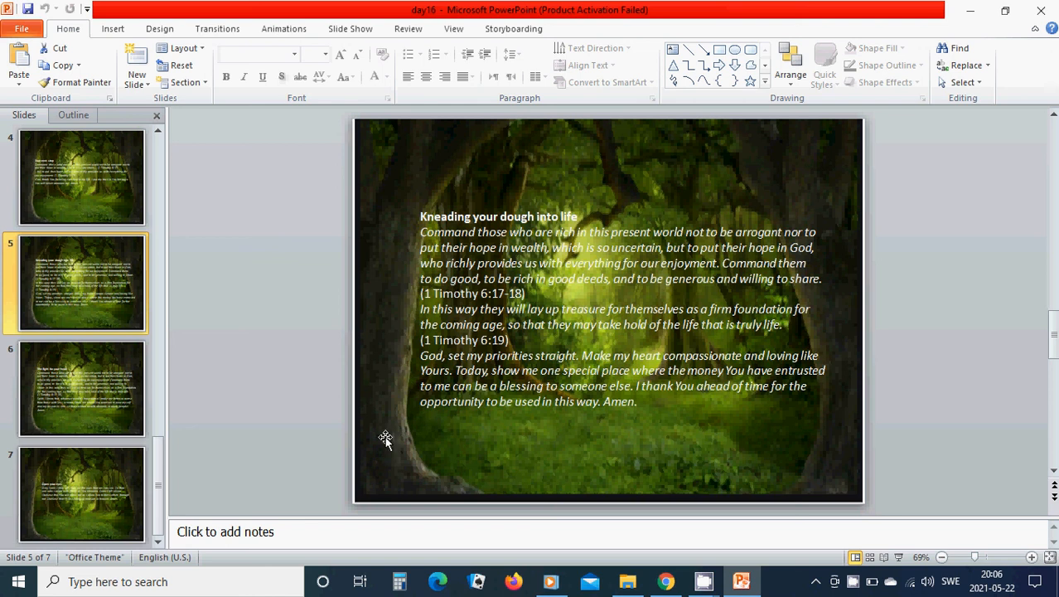
mouse_move(391, 425)
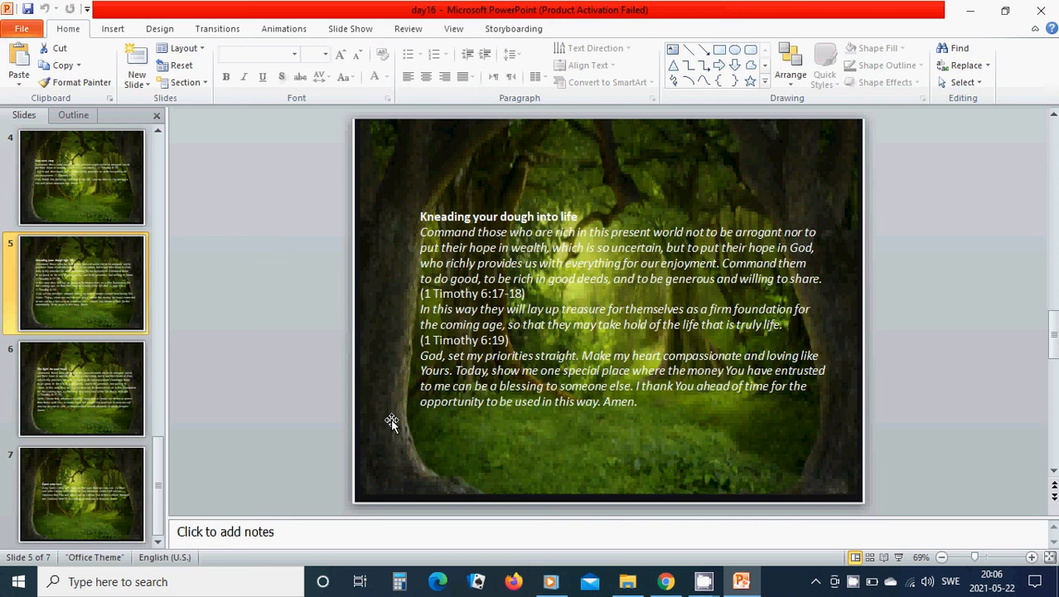
mouse_move(396, 454)
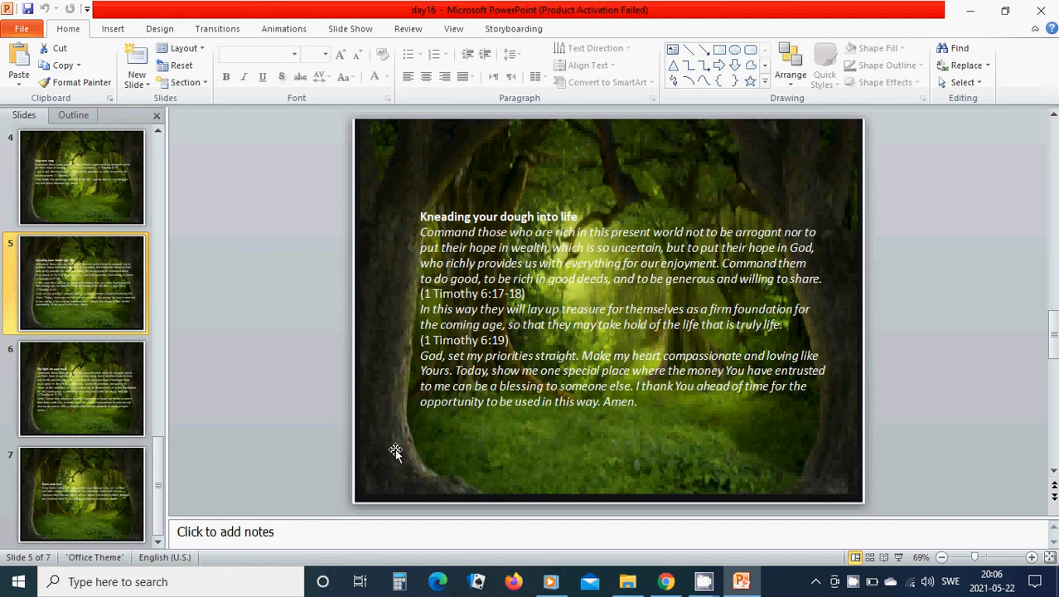
mouse_move(193, 457)
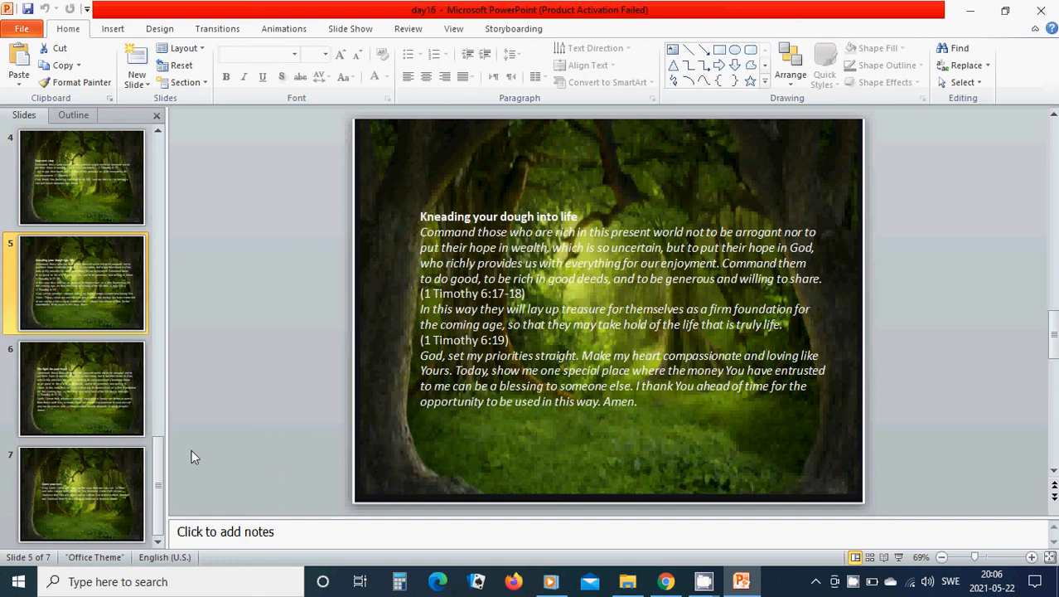
- View slide 6 'The fight for your heart', then the final slide 7 'Open your eyes'
left_click(82, 388)
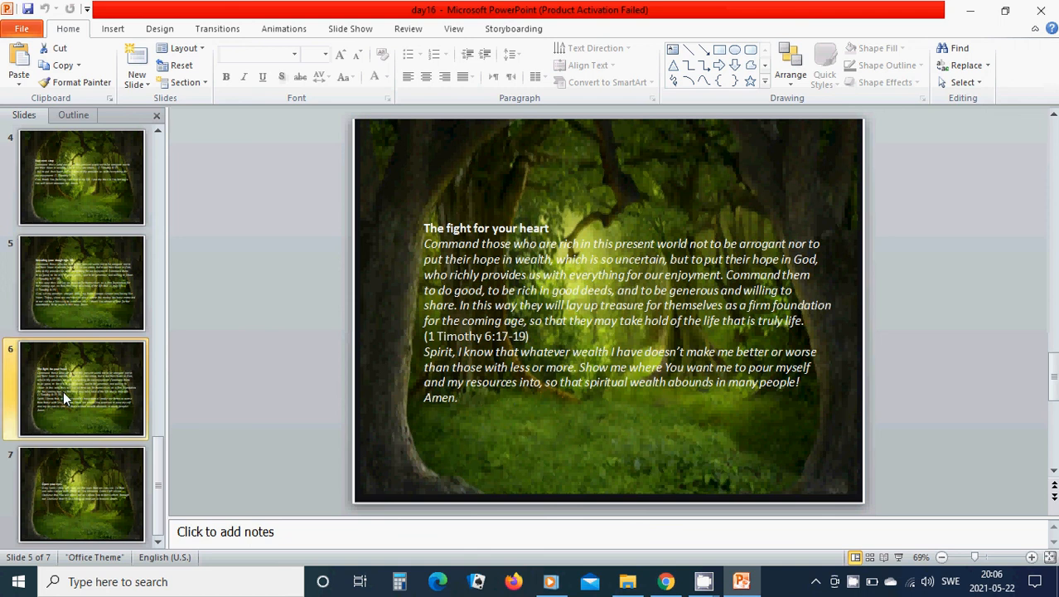
left_click(81, 387)
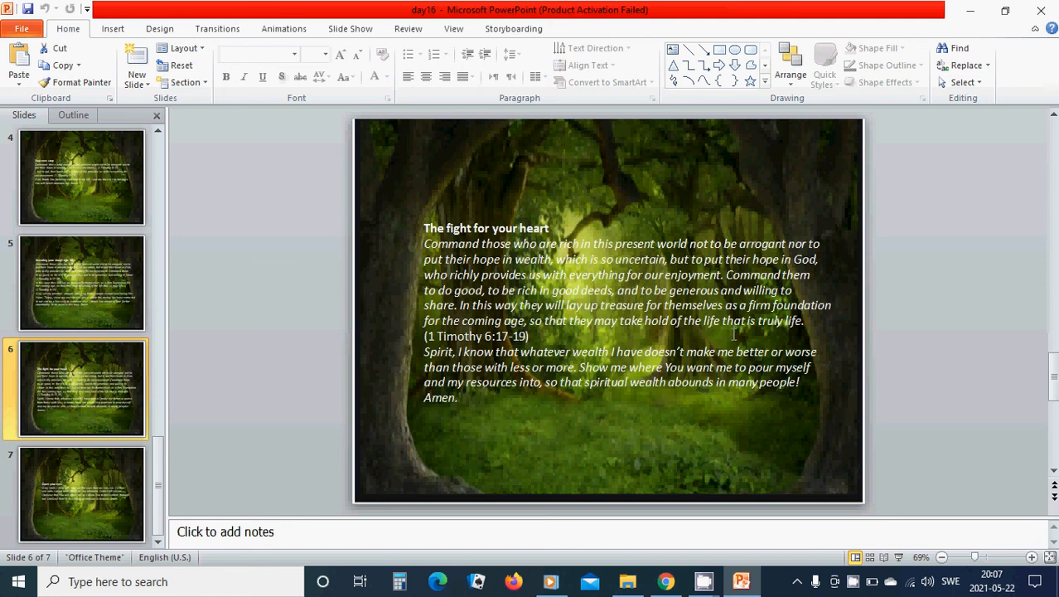
mouse_move(436, 367)
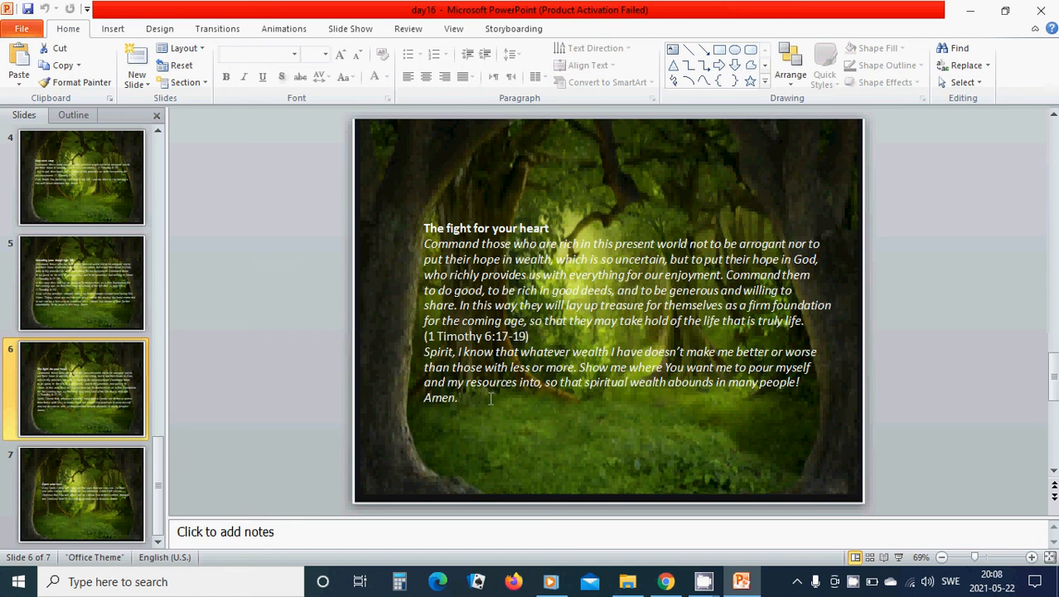
mouse_move(550, 396)
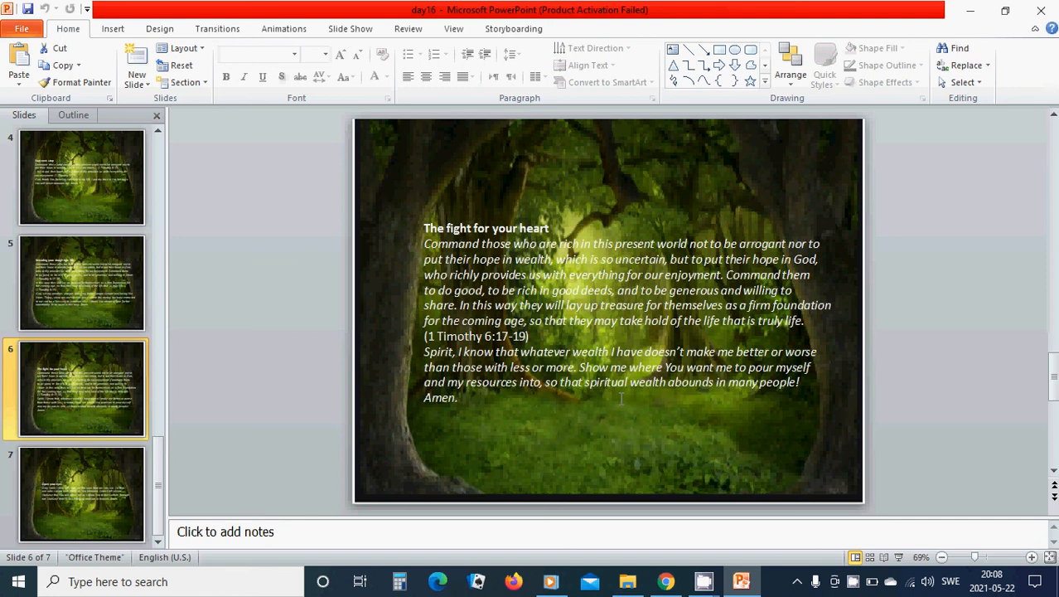
mouse_move(673, 397)
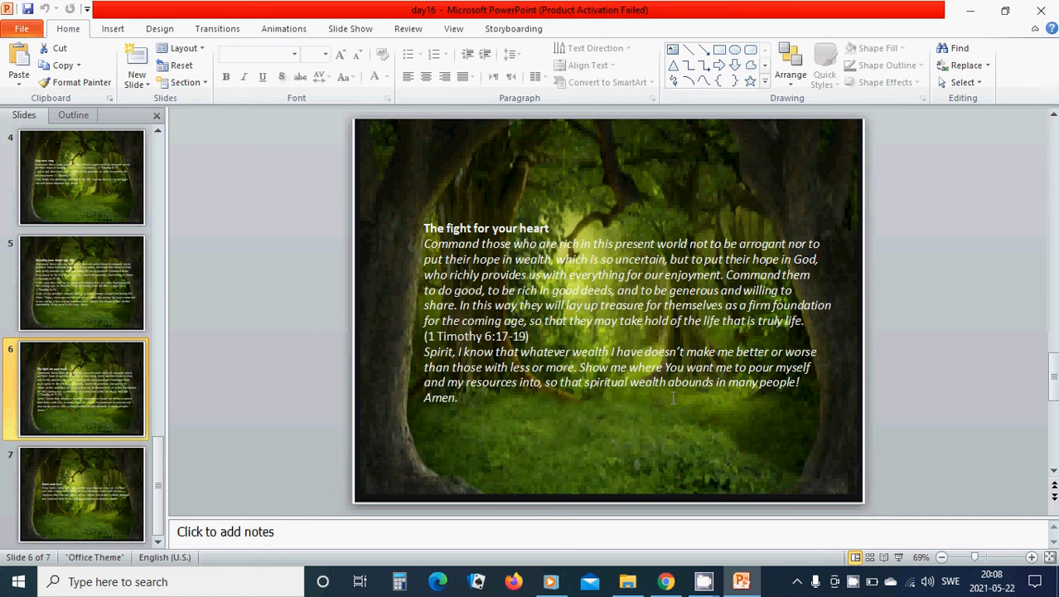
left_click(81, 494)
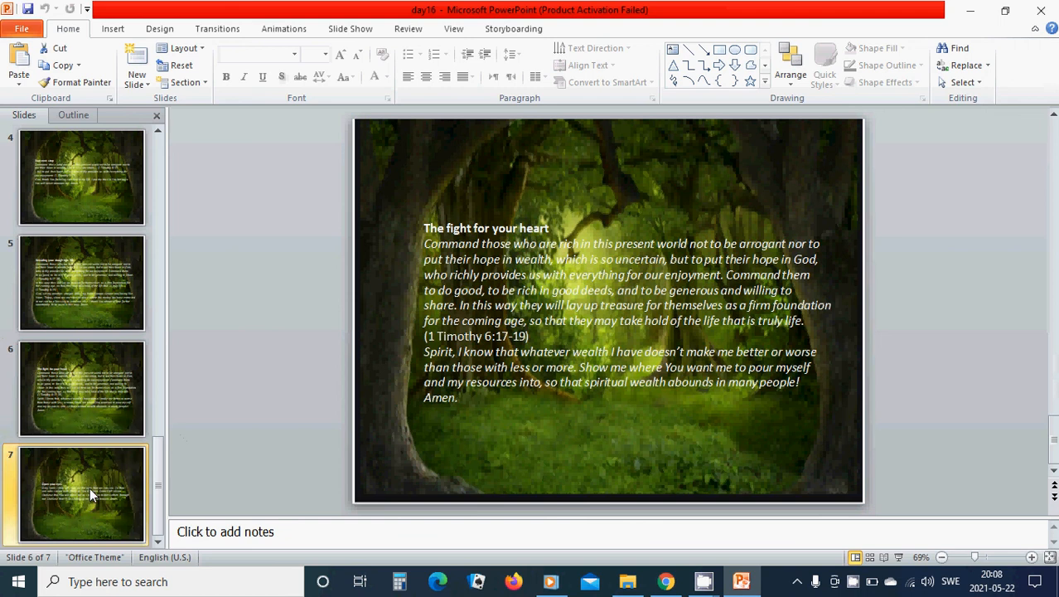
left_click(81, 494)
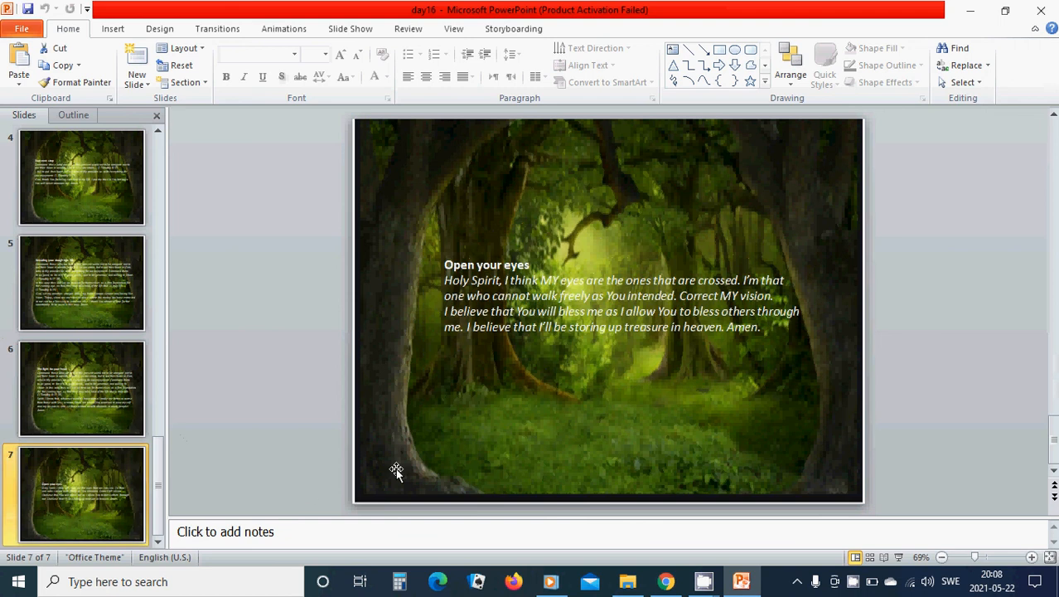